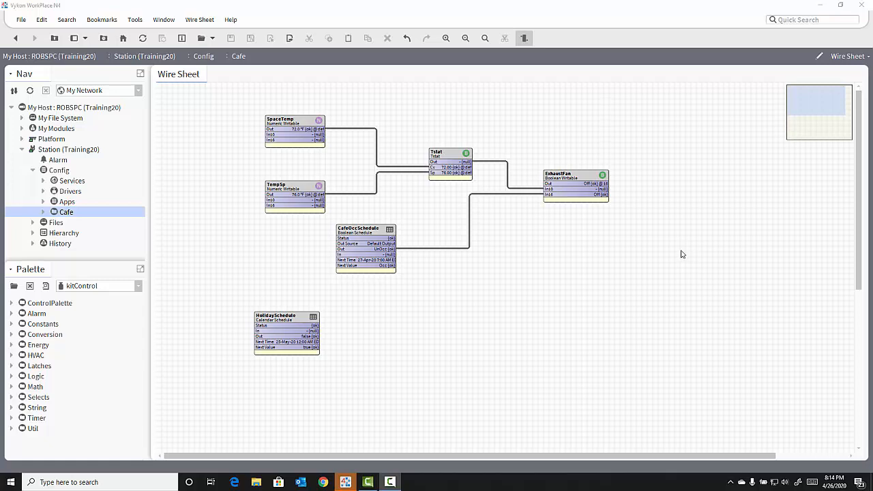
mouse_move(45, 450)
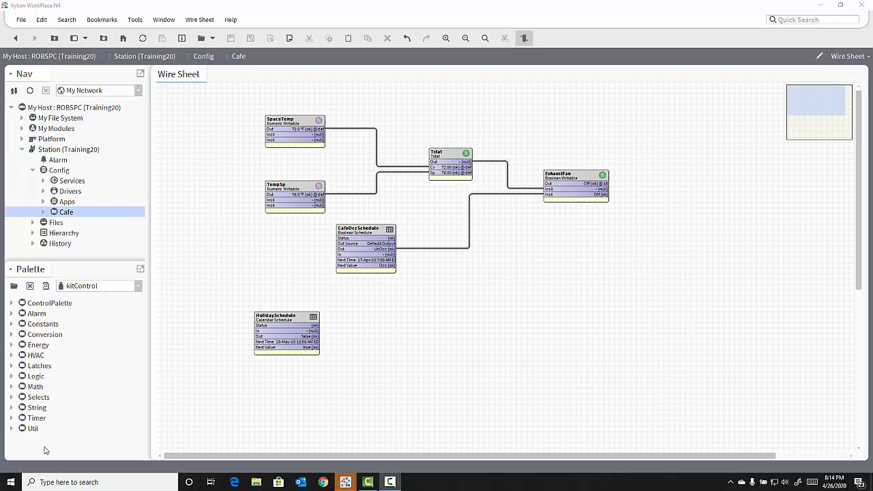
mouse_move(16, 433)
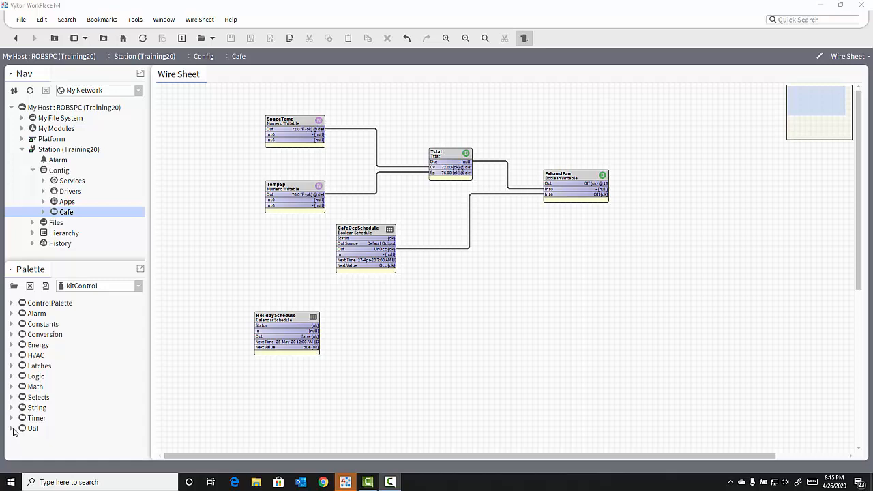
Expand the kitControl palette's Util folder to list BooleanSwitch, Counter, NumericSwitch and more.
left_click(11, 428)
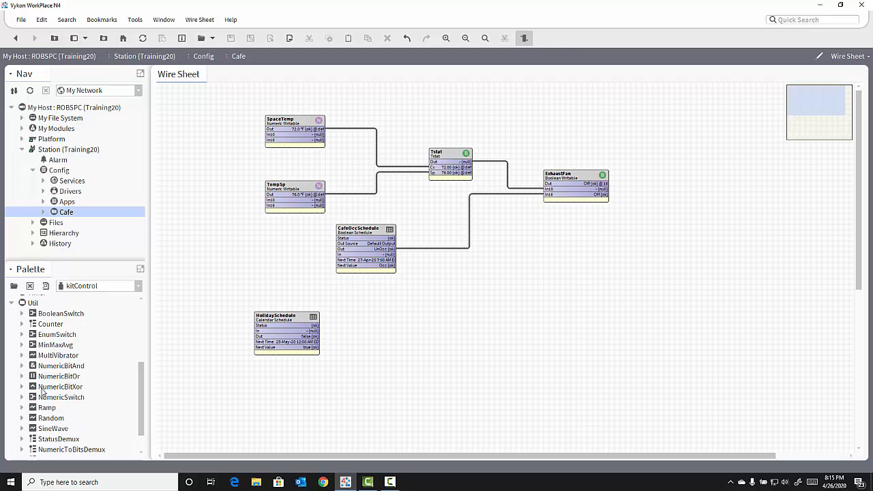
Select the Ramp component in the kitControl Util list.
left_click(46, 407)
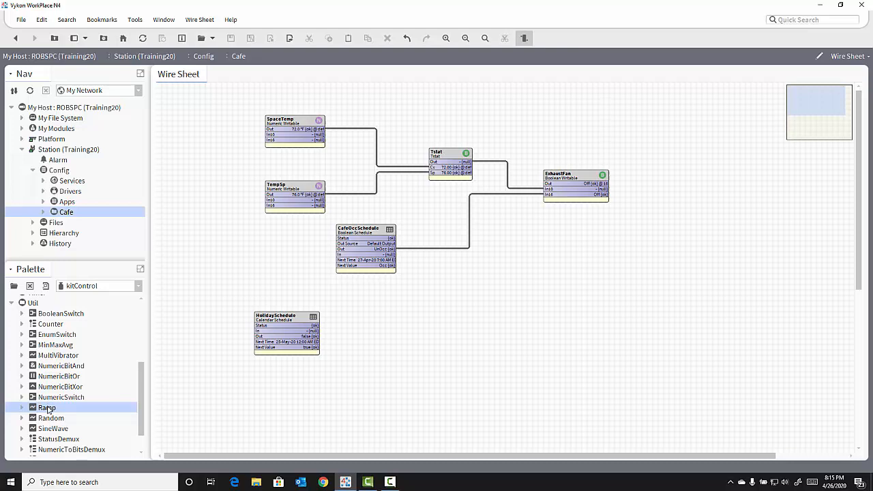
mouse_move(47, 409)
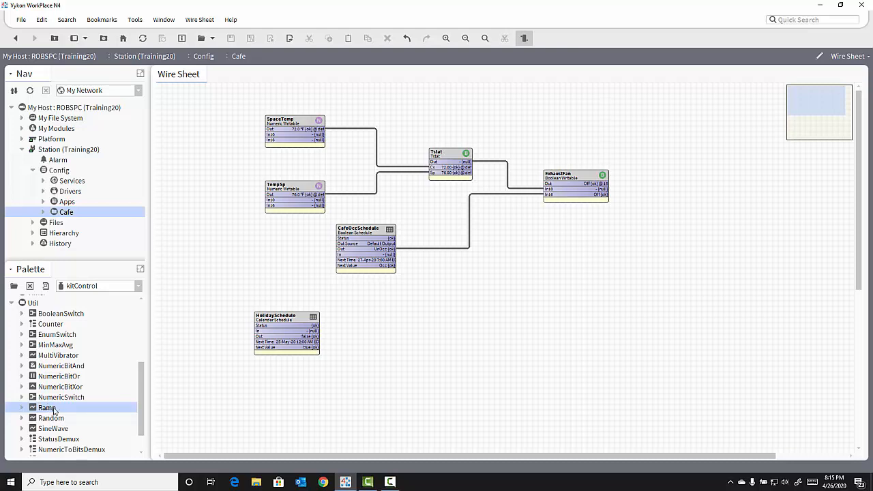
Drop Ramp onto the Cafe wire sheet, keep the name 'Ramp', and select the block.
left_click_drag(47, 407, 190, 105)
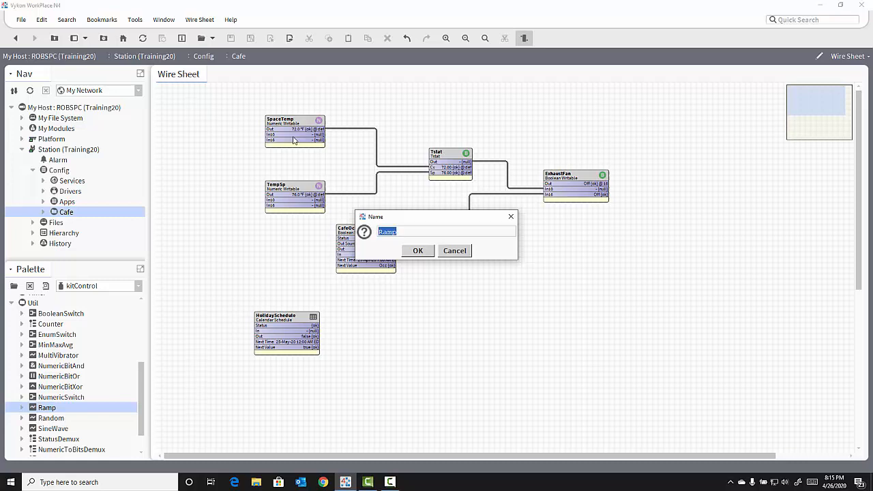
mouse_move(439, 239)
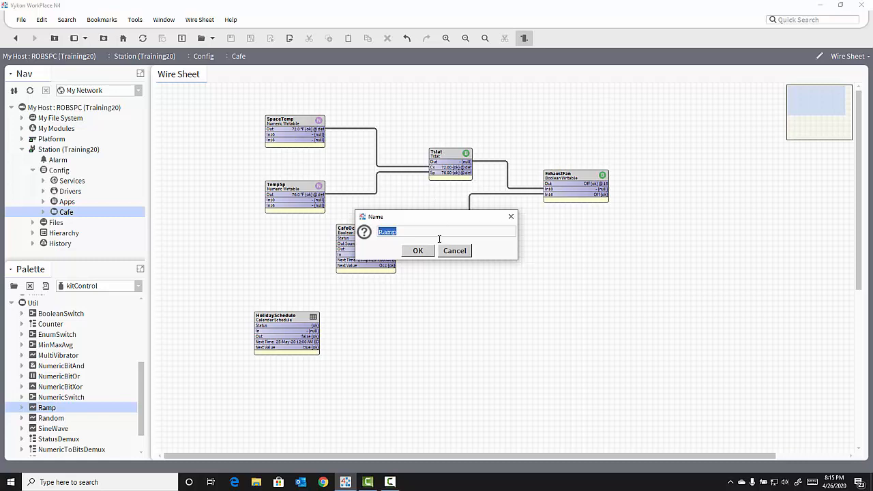
left_click(418, 250)
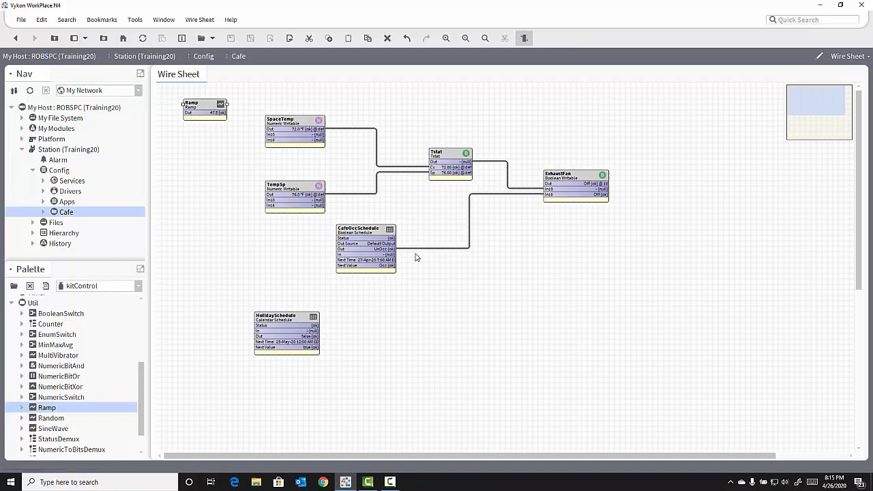
left_click(205, 108)
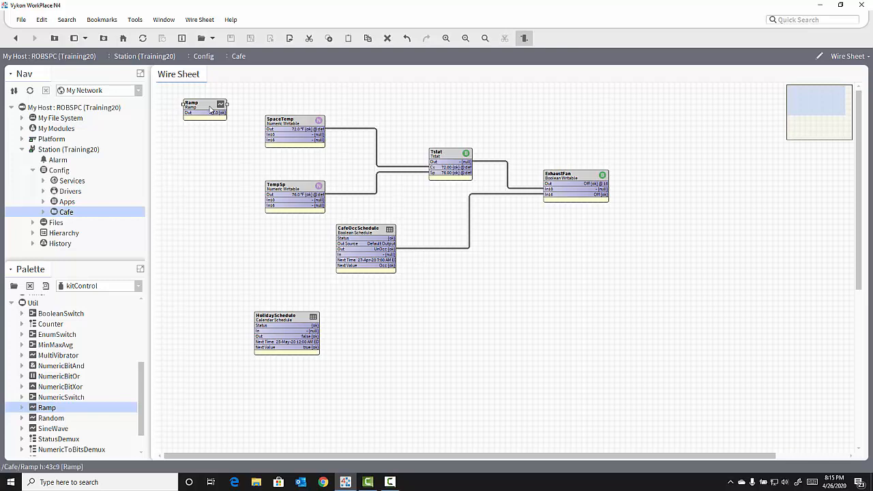
In the Ramp's Property Sheet, enter Offset 70 and Amplitude 10.
double_click(204, 109)
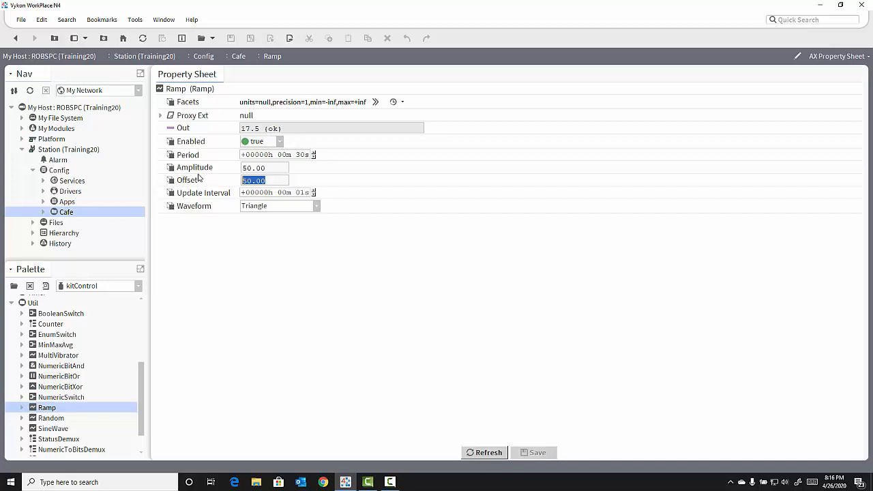
type("70")
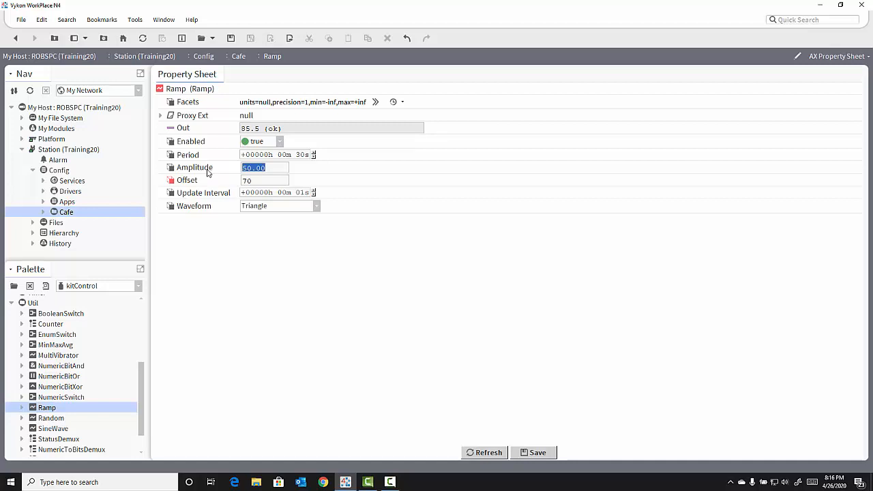
type("10")
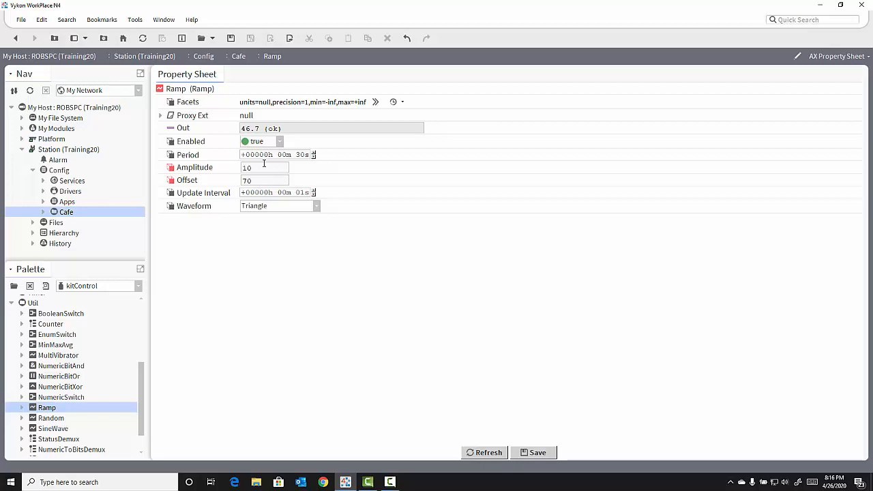
Set the Ramp's Period to 00h 01m 00s and save the properties.
left_click(280, 154)
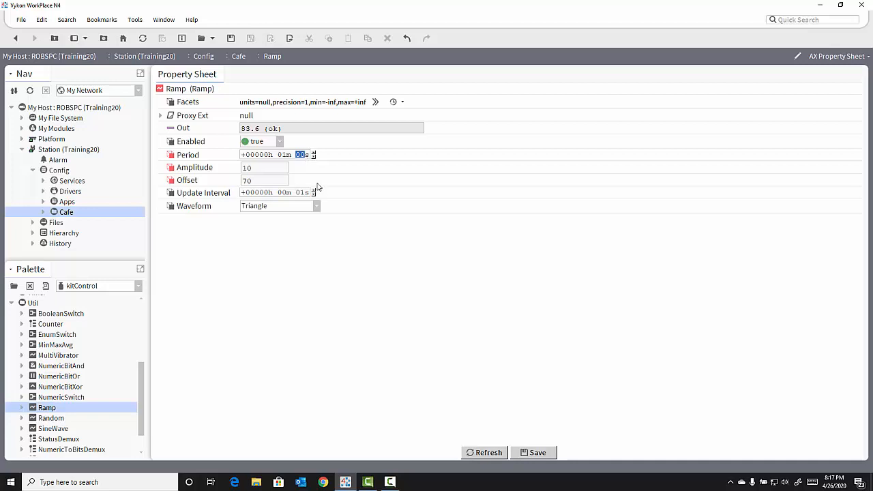
left_click(534, 452)
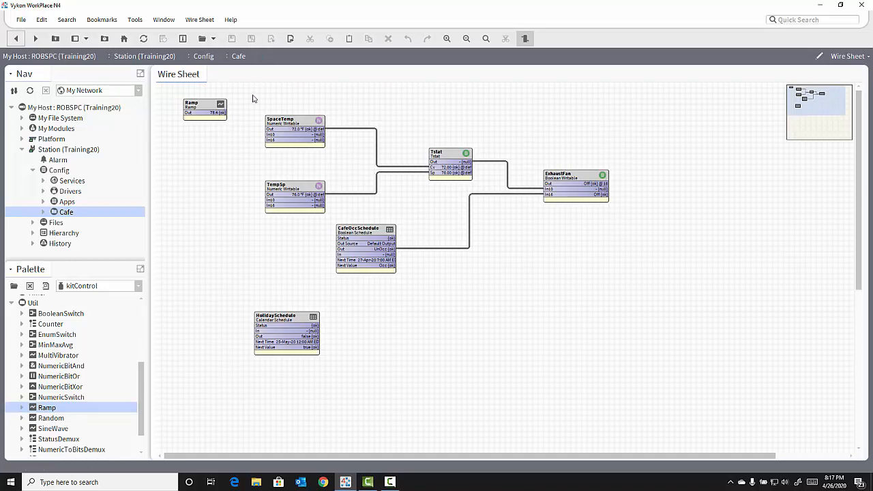
mouse_move(246, 109)
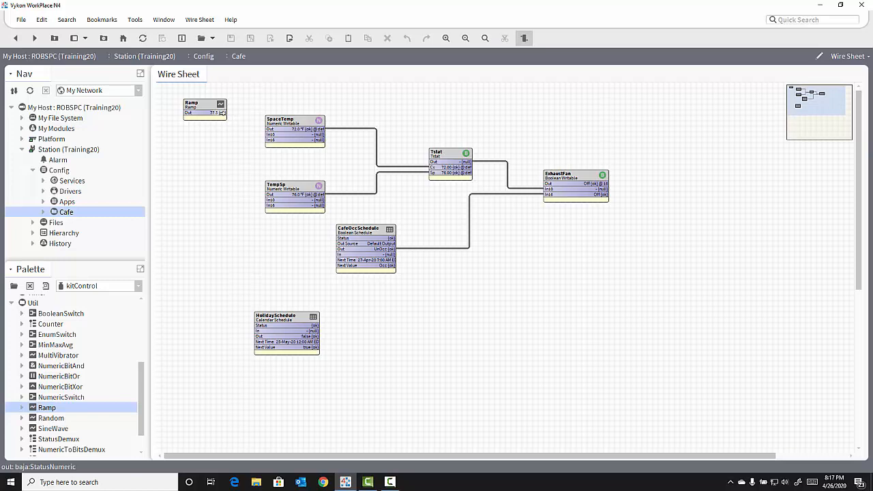
Link the Ramp's Out slot to SpaceTemp's In16 slot.
left_click_drag(220, 113, 266, 134)
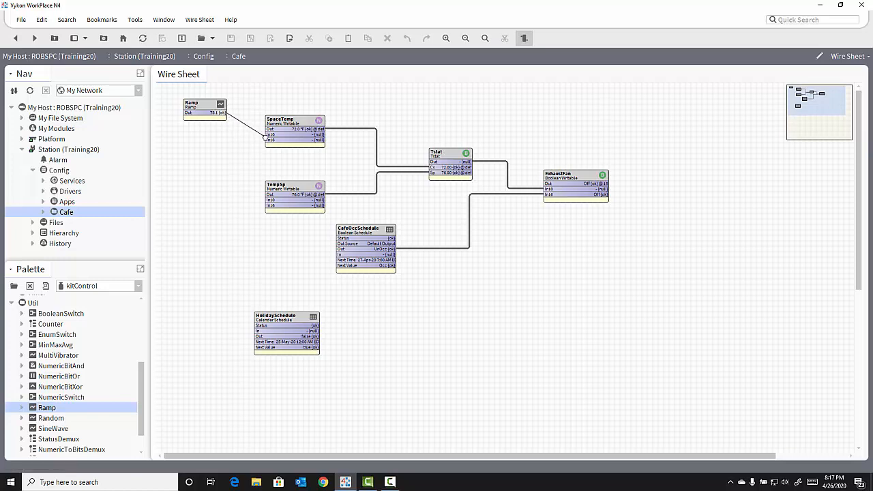